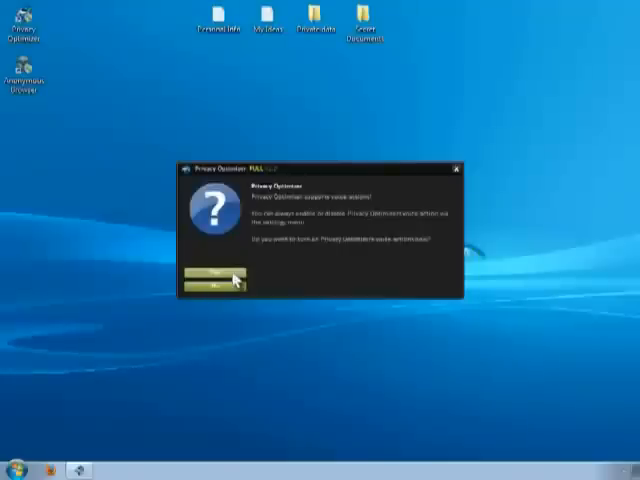
- Accept the startup prompt and leave the setup guide for the home overview
{"action": "left_click", "coordinate": [204, 276]}
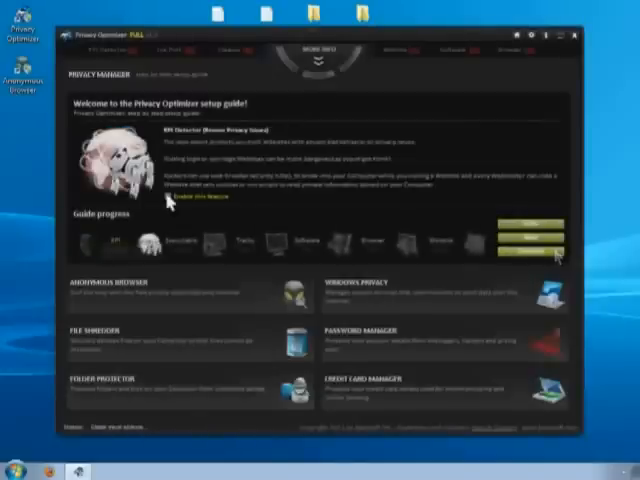
{"action": "left_click", "coordinate": [532, 236]}
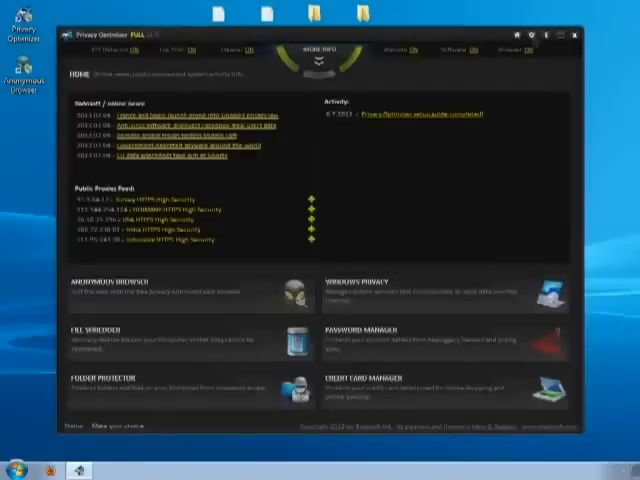
- Add a proxy server 'Test Server 1' at 222.222.222.222 from the proxy settings
{"action": "left_click", "coordinate": [536, 36]}
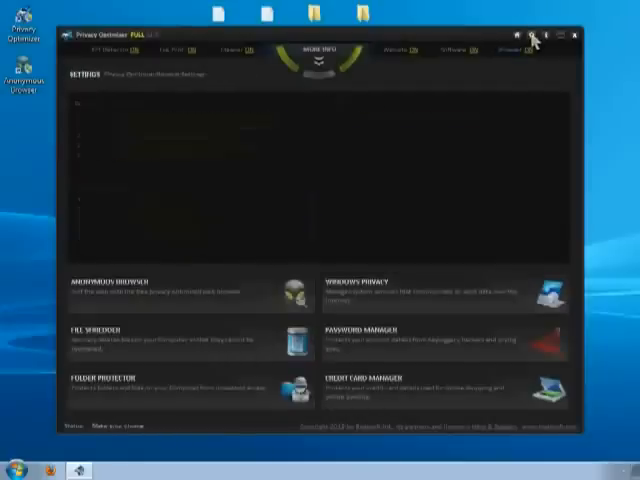
{"action": "left_click", "coordinate": [532, 36]}
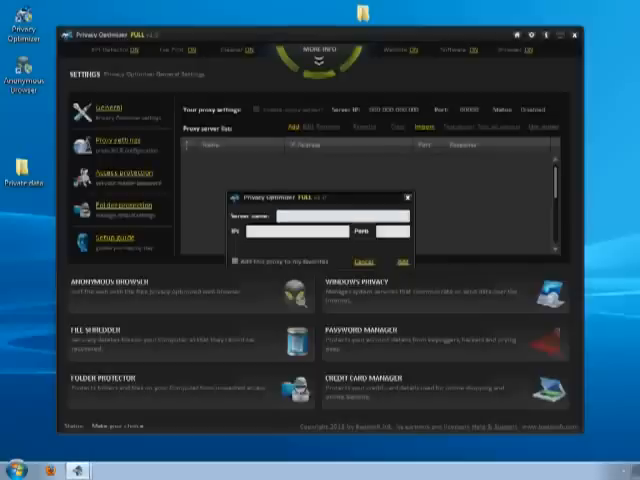
{"action": "type", "text": "Test Server 1"}
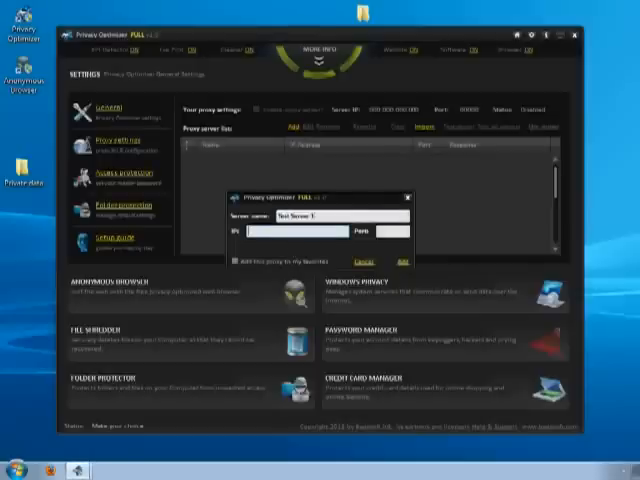
{"action": "type", "text": "222.222.222.222"}
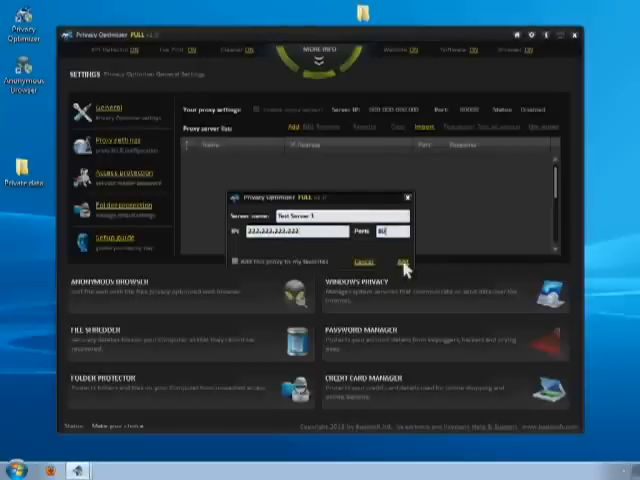
{"action": "left_click", "coordinate": [392, 260]}
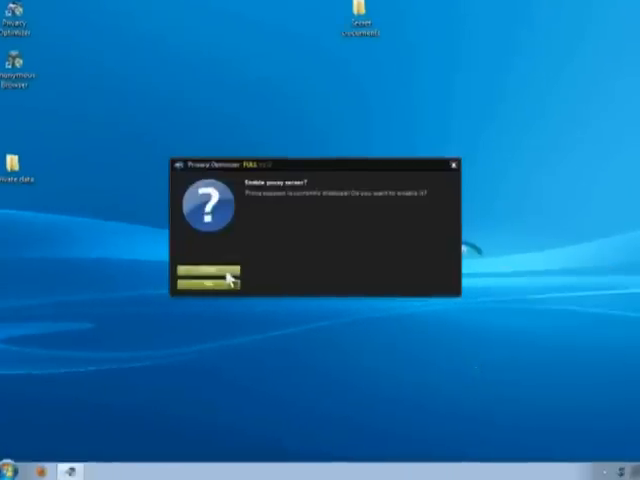
- Enable the new proxy and change a privacy protection option before reaching Windows Privacy
{"action": "left_click", "coordinate": [208, 278]}
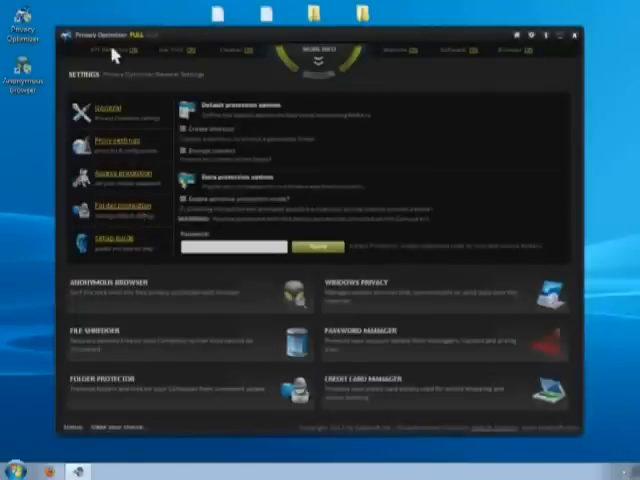
{"action": "left_click", "coordinate": [110, 48]}
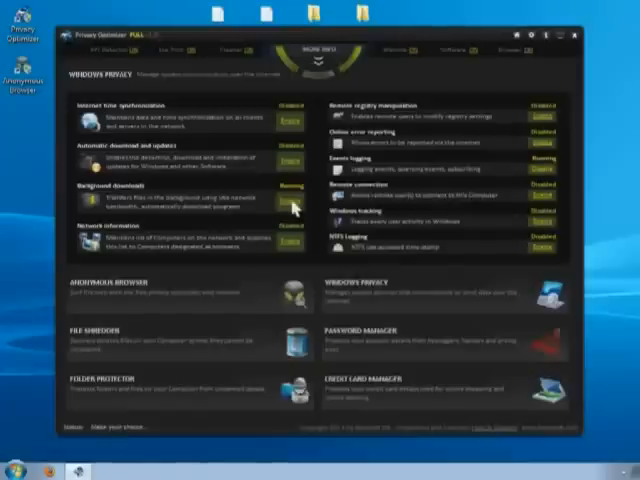
- Disable a Windows tracking feature and begin a new Password Manager entry
{"action": "left_click", "coordinate": [290, 204]}
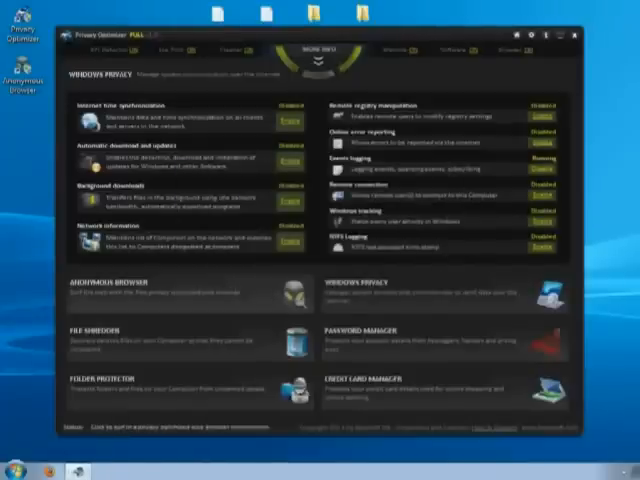
{"action": "left_click", "coordinate": [370, 340]}
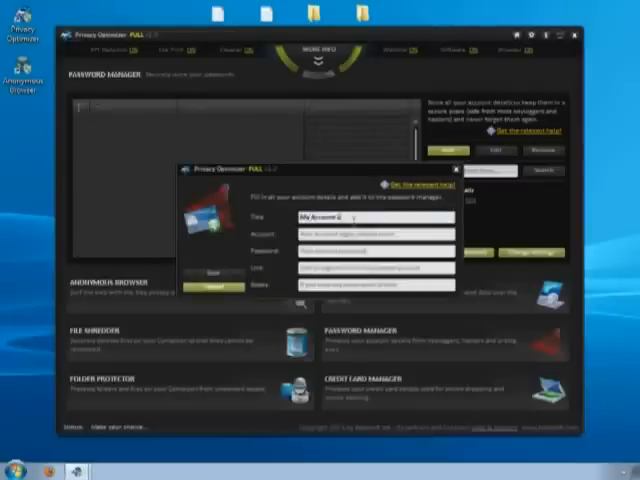
{"action": "type", "text": "username"}
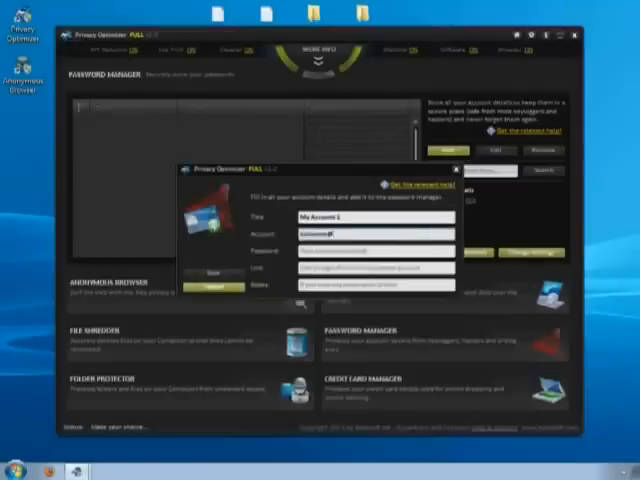
{"action": "type", "text": "username@something.com"}
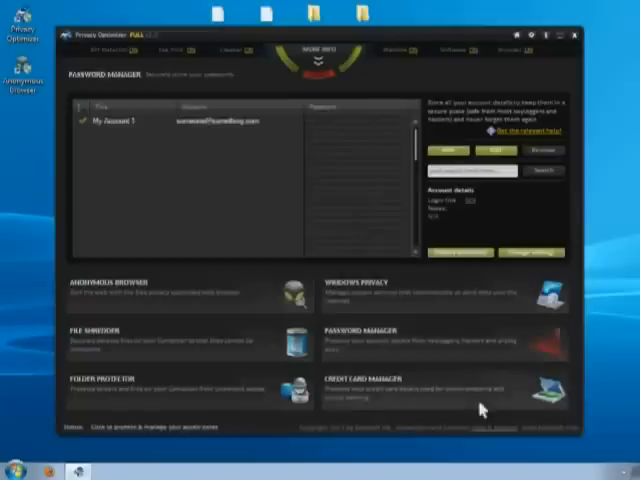
{"action": "left_click", "coordinate": [356, 384]}
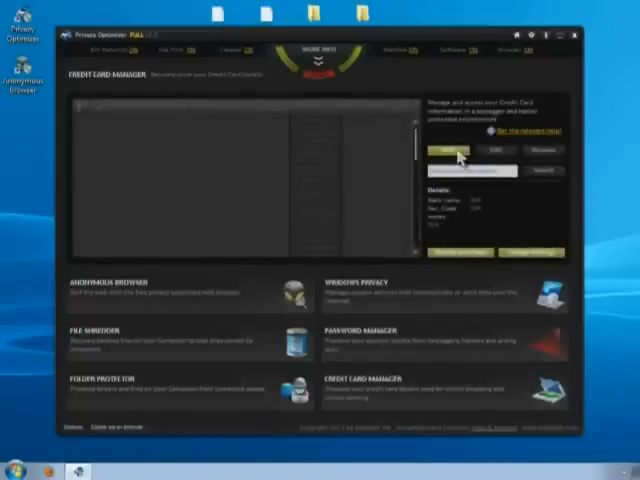
{"action": "left_click", "coordinate": [448, 152]}
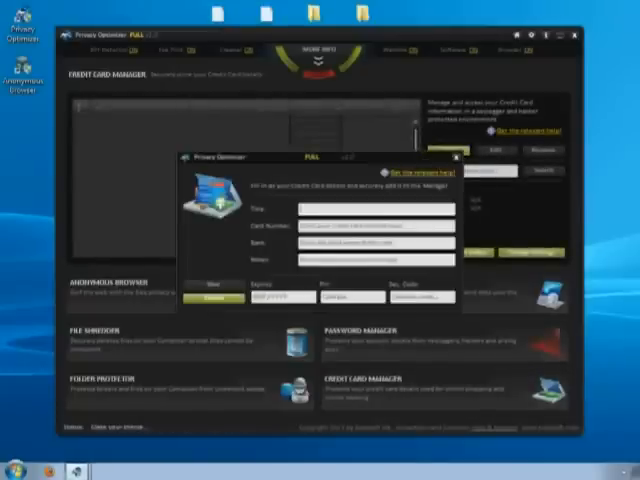
{"action": "type", "text": "My Card 1"}
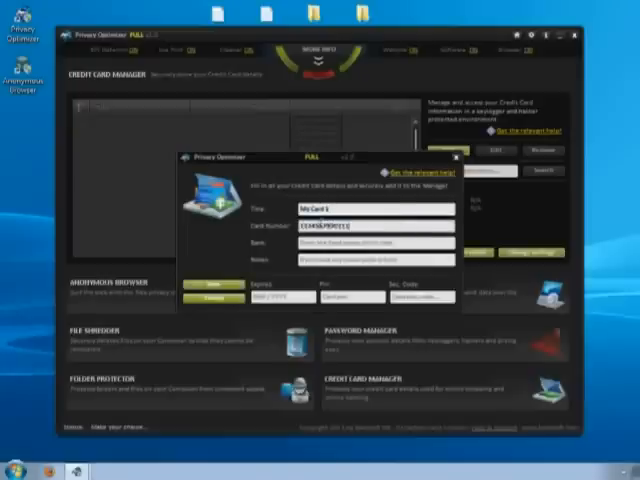
{"action": "type", "text": "My Bank"}
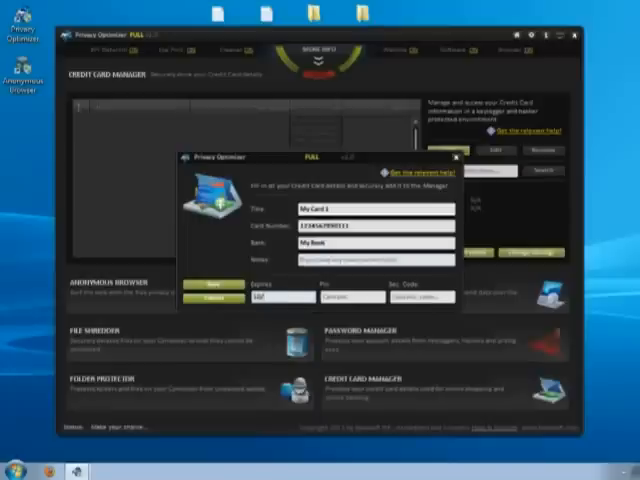
{"action": "type", "text": "10/2019"}
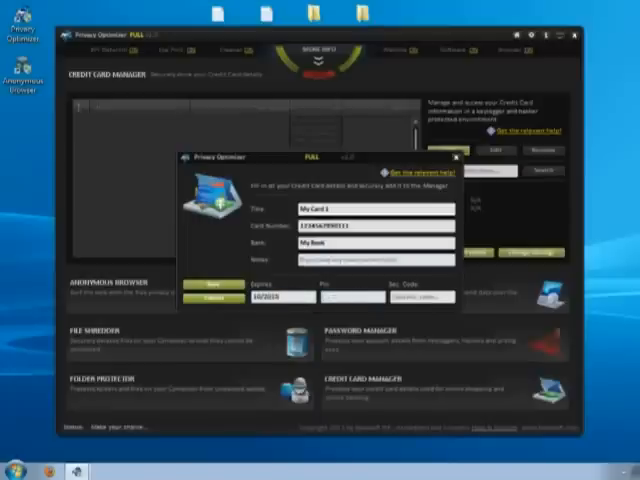
{"action": "type", "text": "1234"}
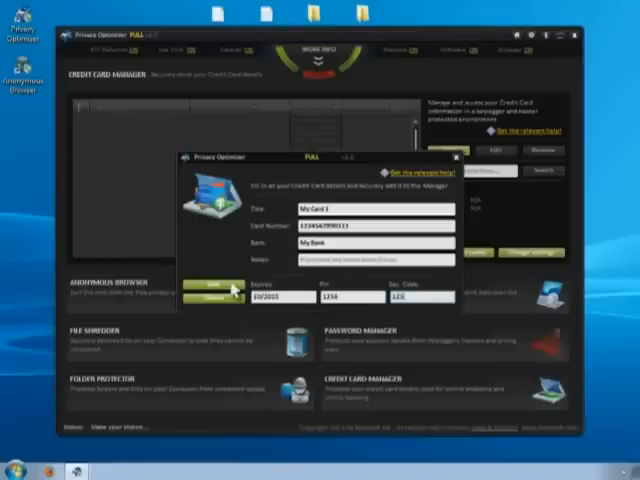
{"action": "left_click", "coordinate": [204, 292]}
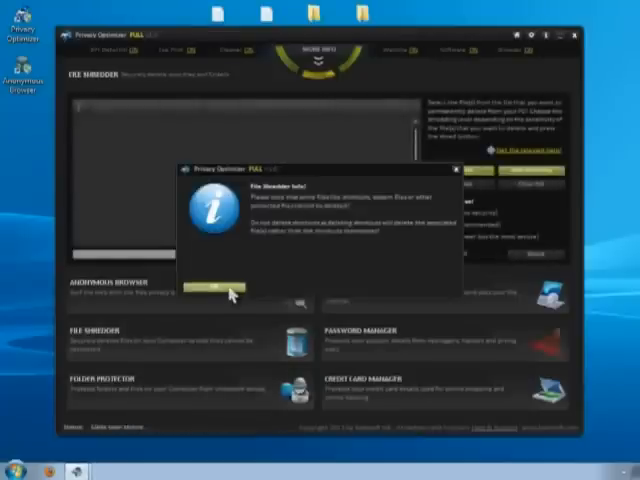
- Add the My Notes text file to the shredder and confirm shredding it
{"action": "left_click", "coordinate": [208, 284]}
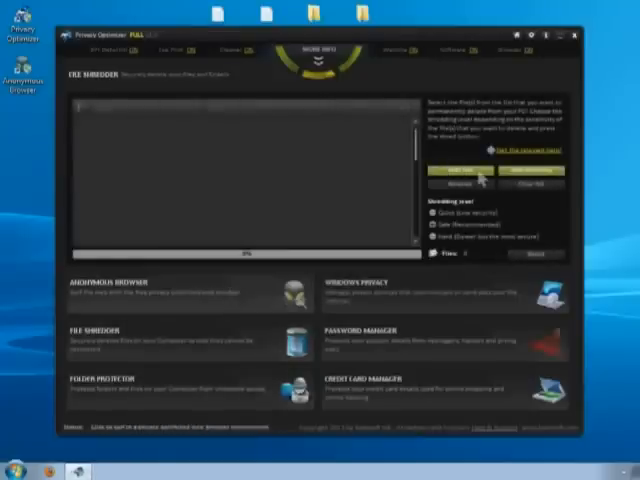
{"action": "left_click", "coordinate": [466, 168]}
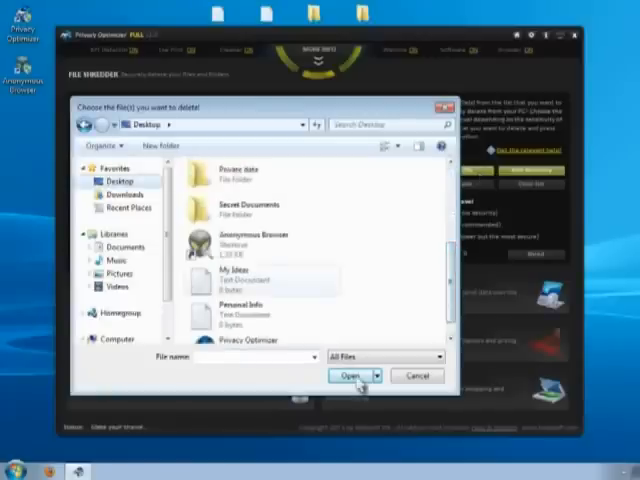
{"action": "left_click", "coordinate": [352, 376]}
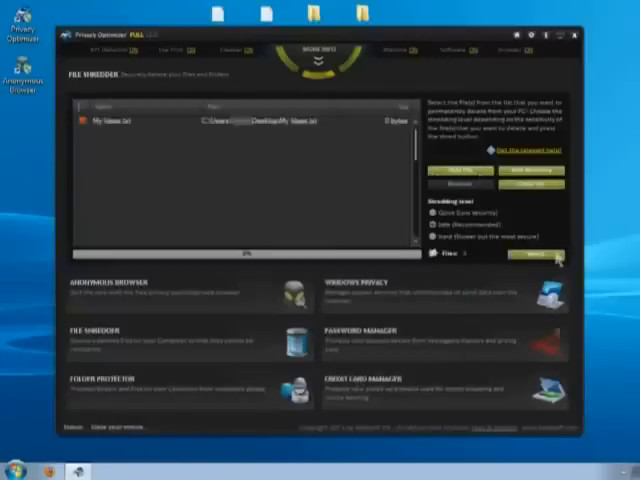
{"action": "left_click", "coordinate": [532, 258]}
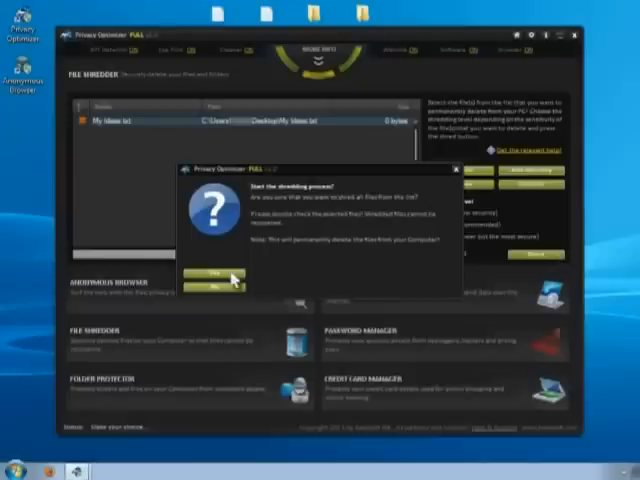
{"action": "left_click", "coordinate": [204, 276]}
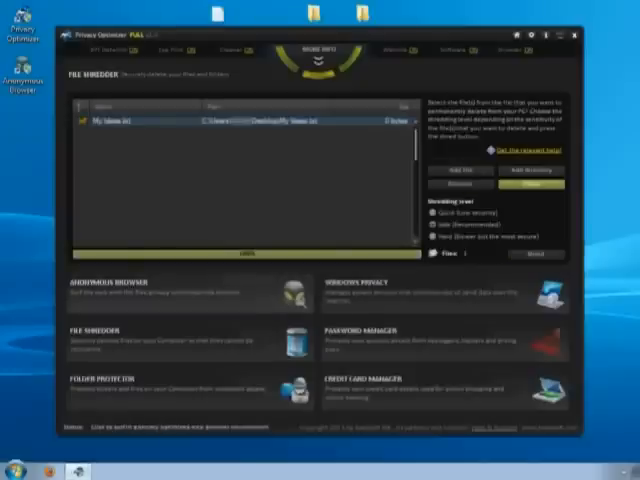
{"action": "mouse_move", "coordinate": [264, 400]}
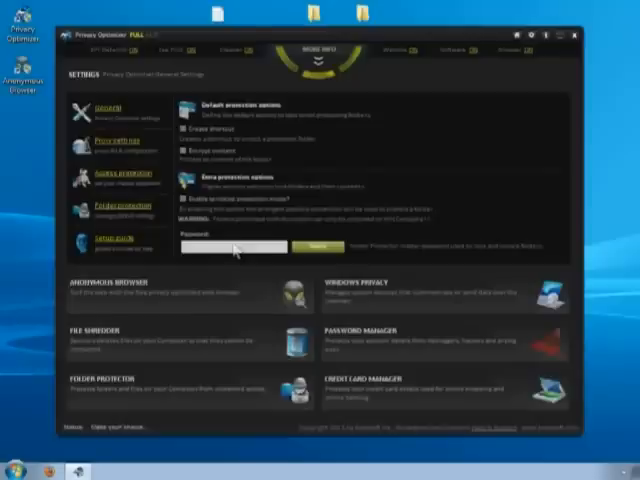
- Protect the Private data folder in Folder Protector, then launch the anonymous browser
{"action": "left_click", "coordinate": [312, 246]}
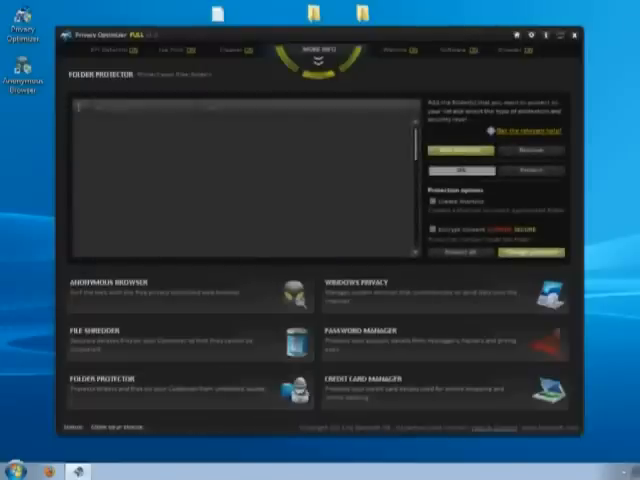
{"action": "left_click", "coordinate": [460, 152]}
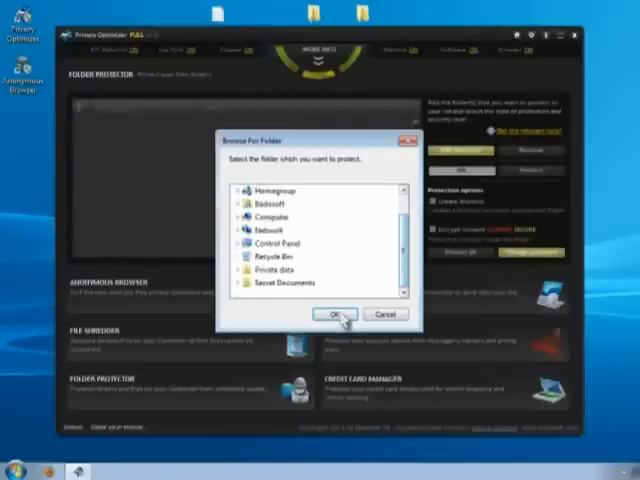
{"action": "left_click", "coordinate": [336, 314]}
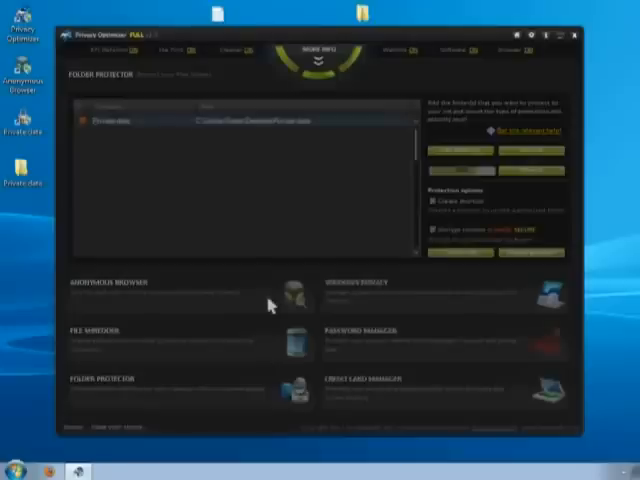
{"action": "left_click", "coordinate": [150, 120]}
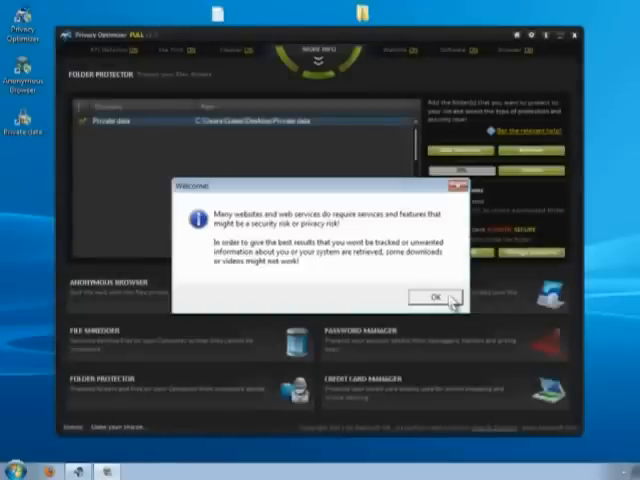
- Dismiss the browsing notice, view DuckDuckGo, and close the anonymous browser
{"action": "left_click", "coordinate": [432, 300]}
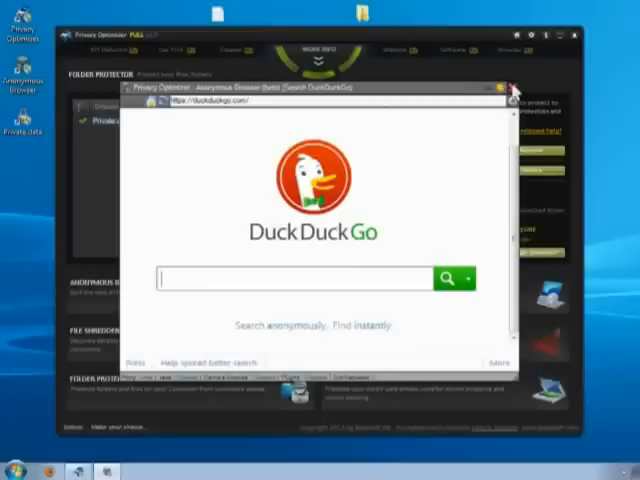
{"action": "left_click", "coordinate": [516, 88]}
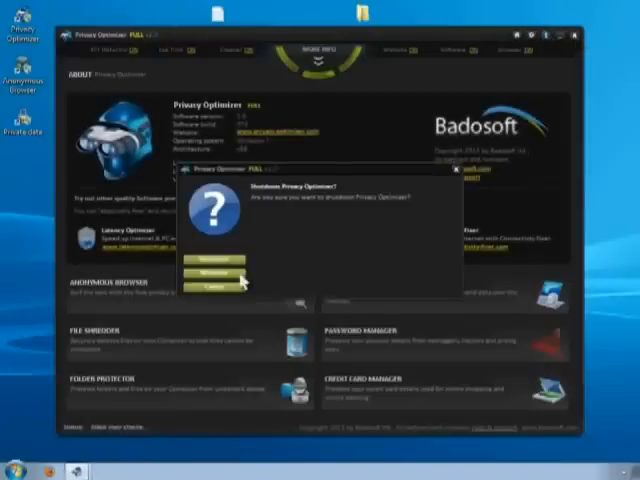
{"action": "left_click", "coordinate": [204, 264]}
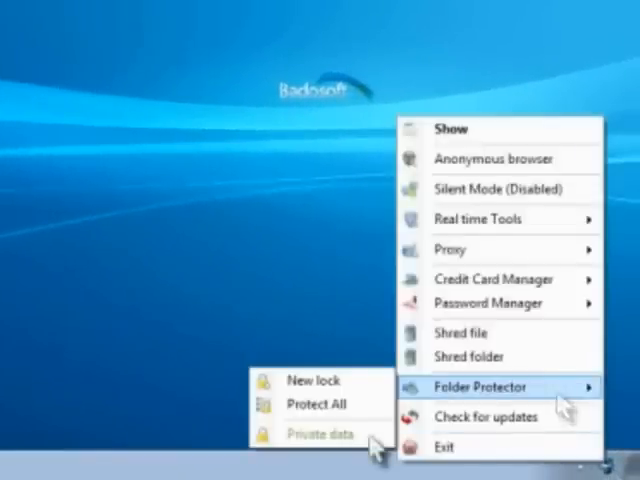
- Reveal the saved account's masked name and the saved card's hidden security code
{"action": "left_click", "coordinate": [474, 388]}
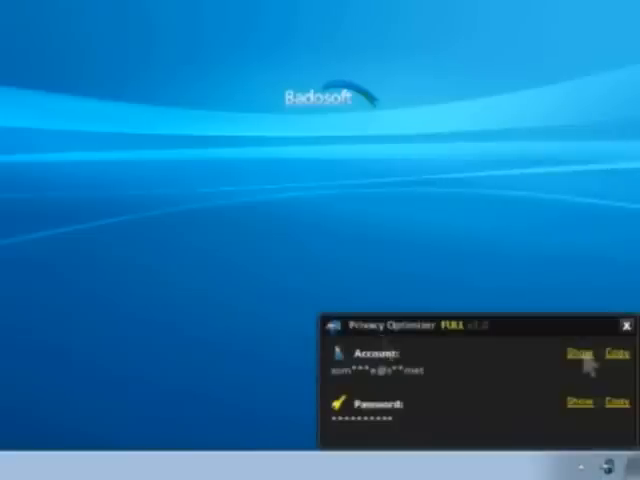
{"action": "left_click", "coordinate": [572, 352]}
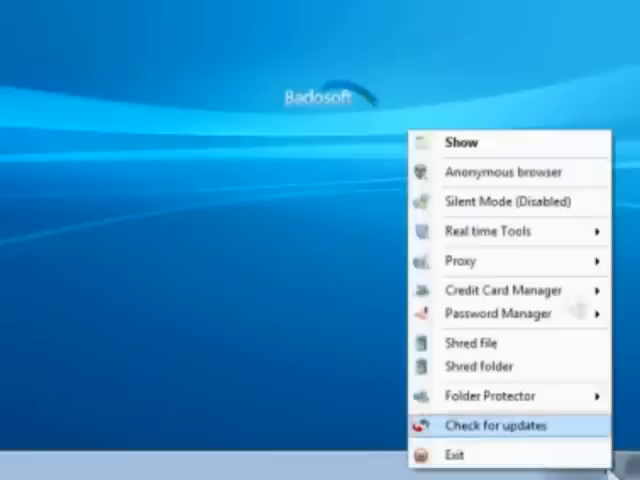
{"action": "left_click", "coordinate": [504, 290]}
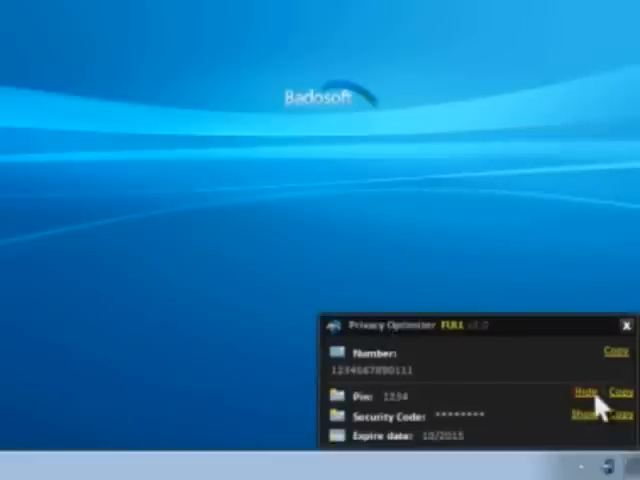
{"action": "left_click", "coordinate": [578, 392]}
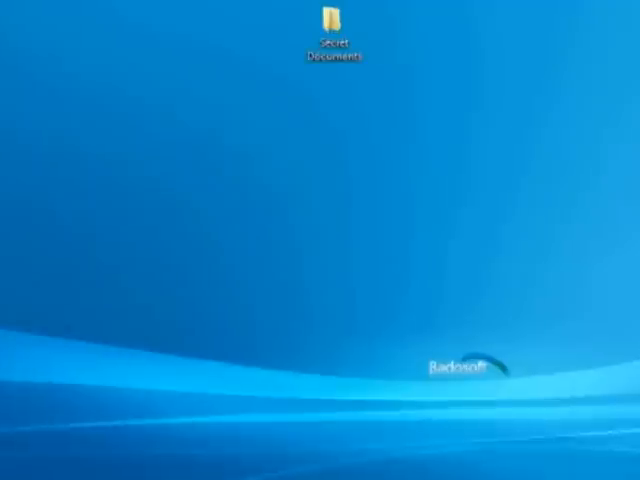
- Start protecting the Secret Documents desktop folder, approving UAC and acknowledging the protection warning
{"action": "right_click", "coordinate": [332, 20]}
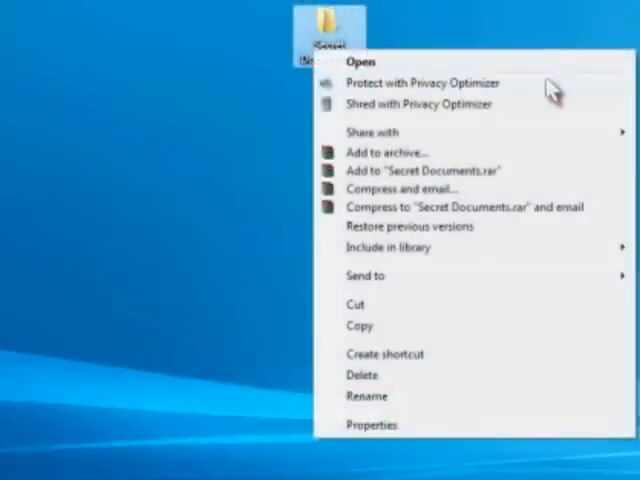
{"action": "left_click", "coordinate": [424, 84]}
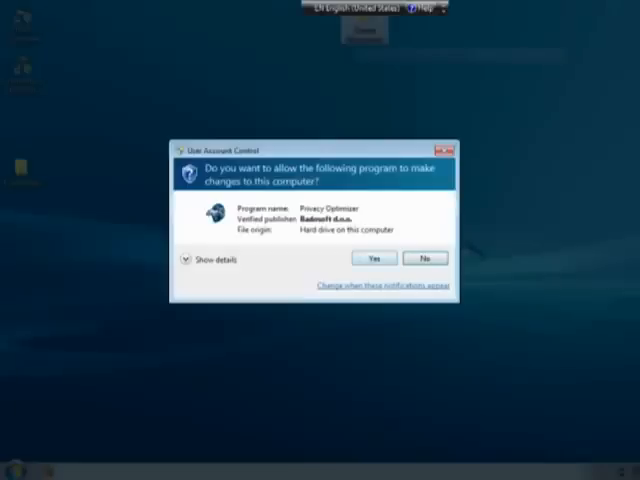
{"action": "left_click", "coordinate": [372, 258]}
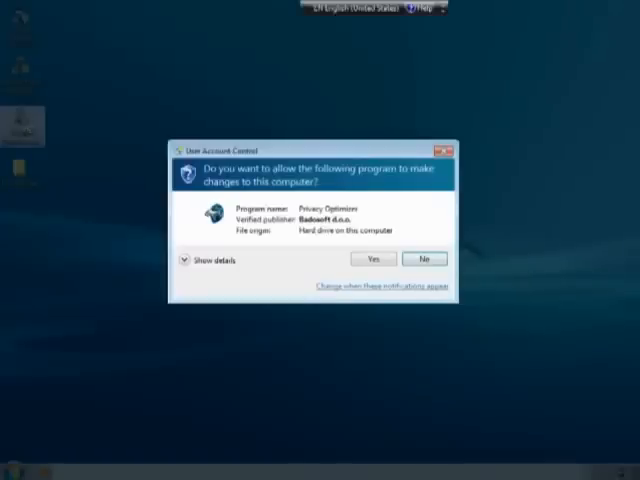
{"action": "left_click", "coordinate": [372, 258]}
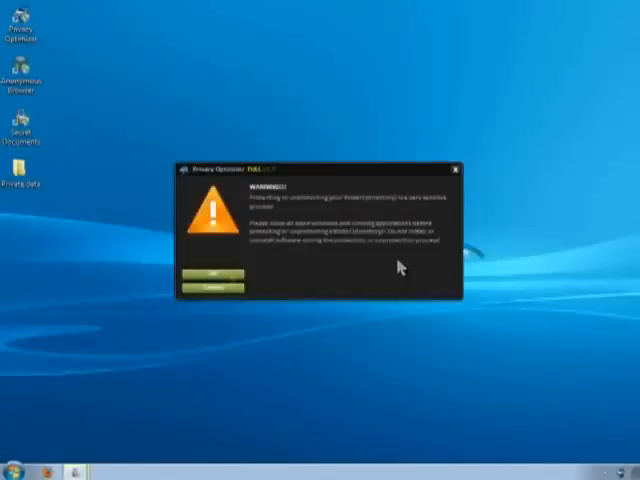
{"action": "left_click", "coordinate": [200, 276]}
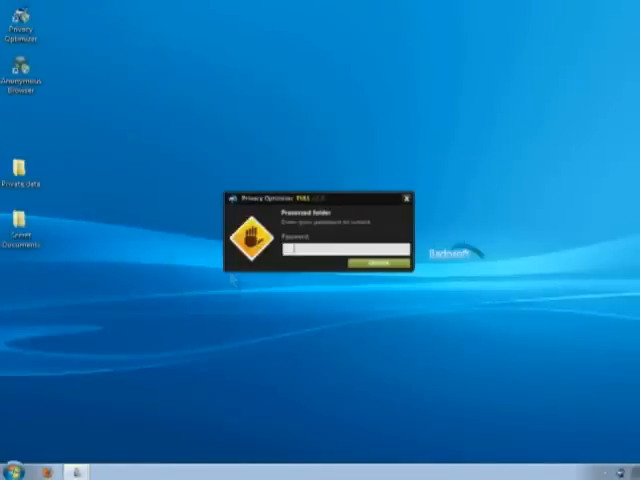